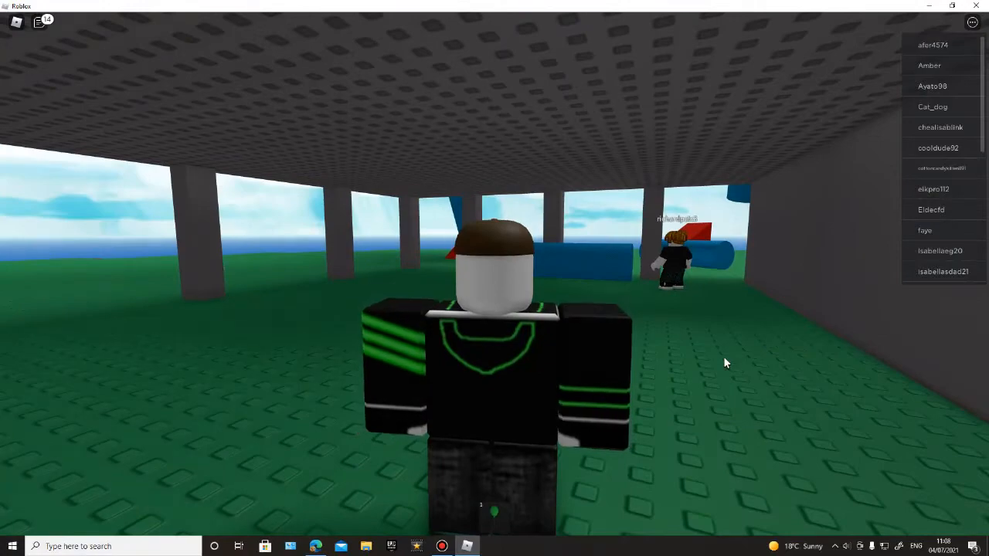
pyautogui.moveTo(698, 308)
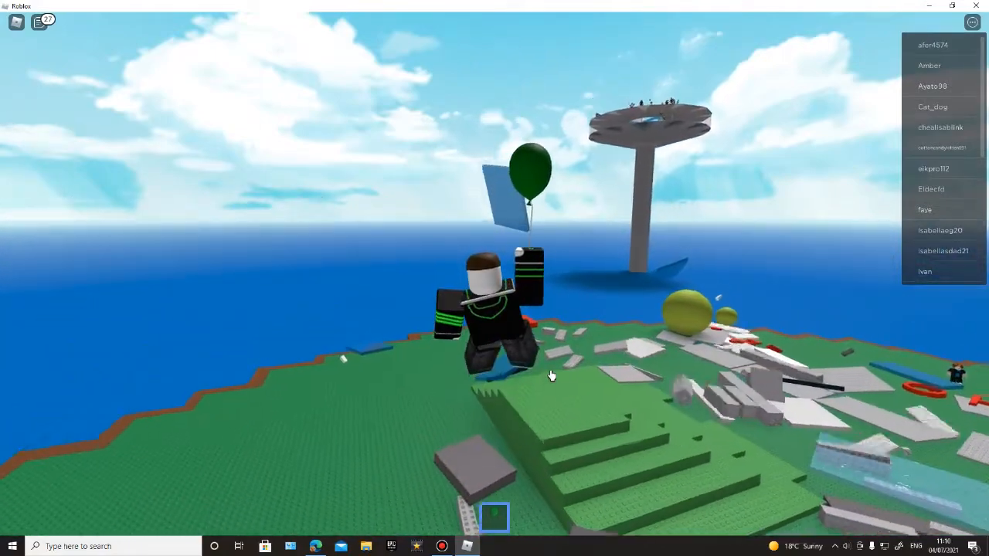
pyautogui.moveTo(551, 376)
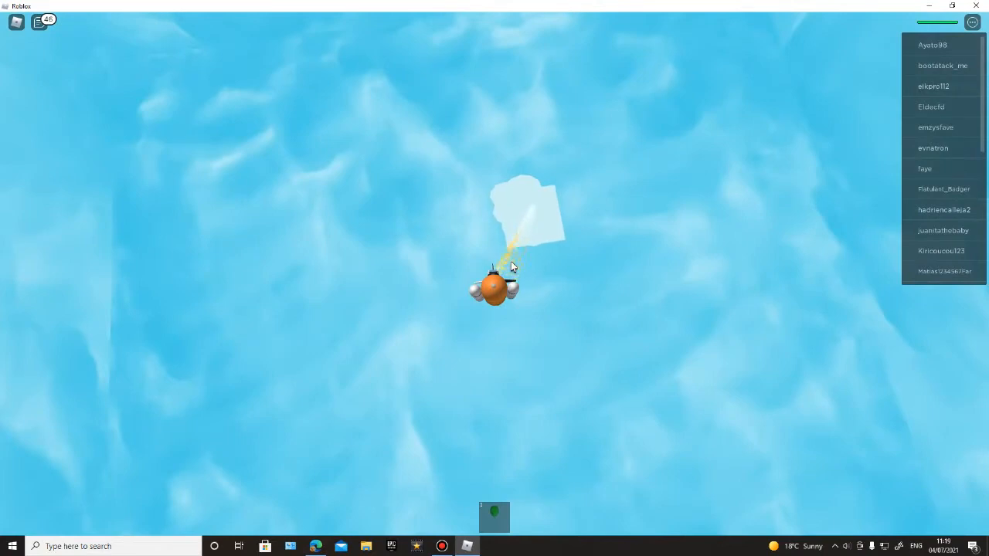
pyautogui.moveTo(435, 230)
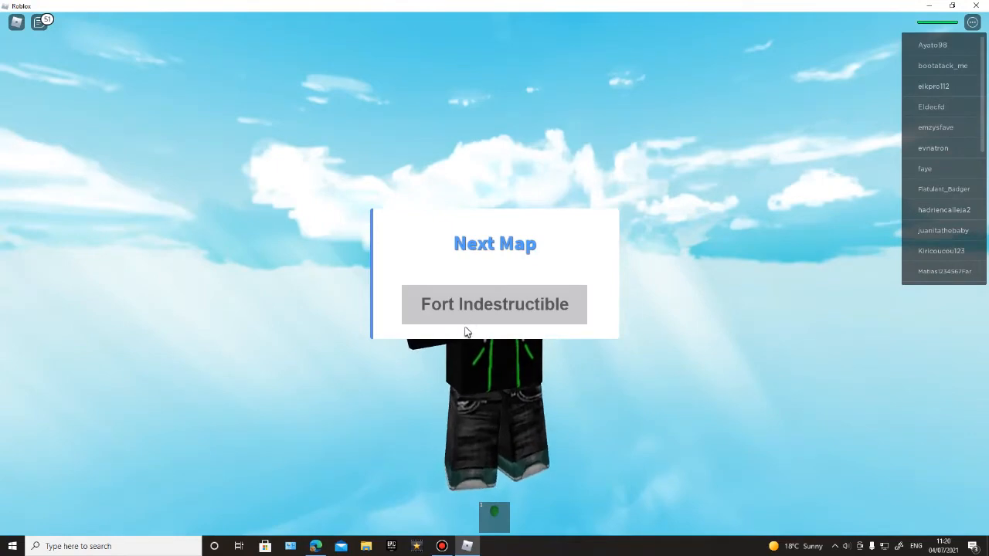
pyautogui.press('Escape')
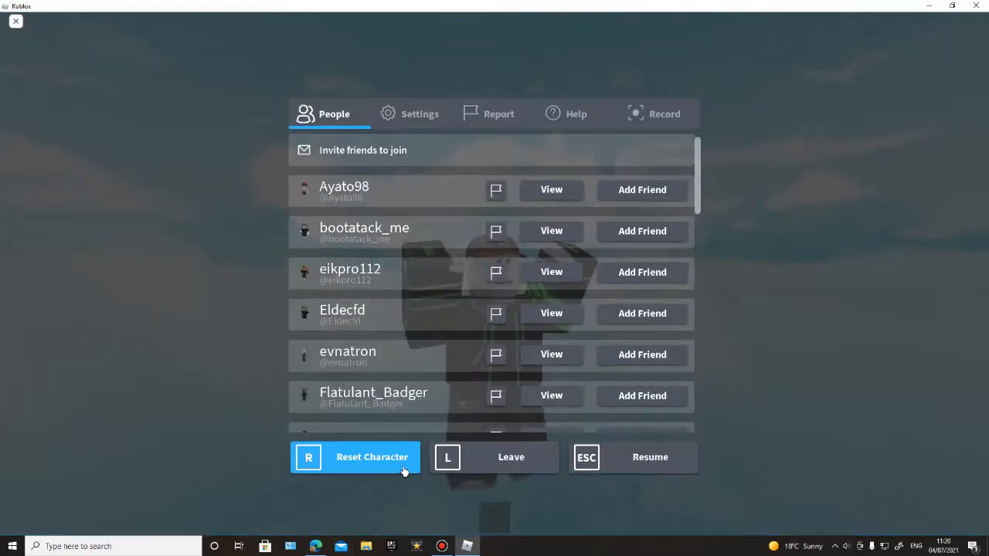